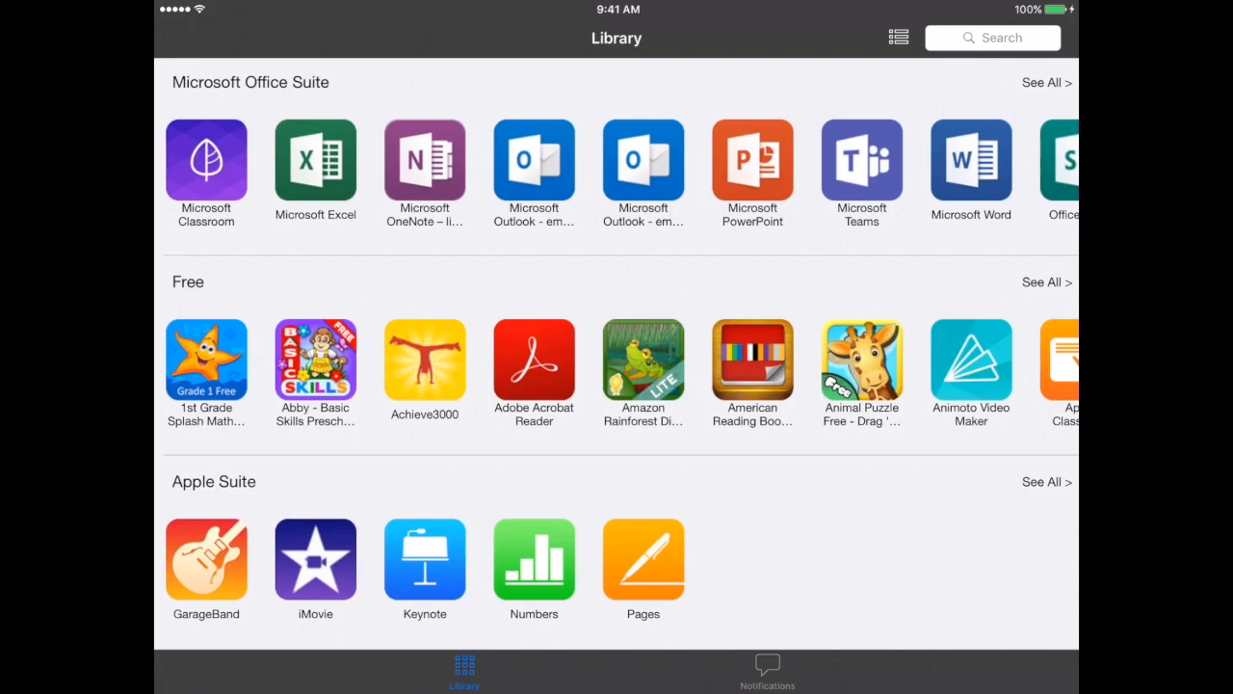
Step: Search the Self Service library for 'Word' and view the Microsoft Word app details
left_click(992, 38)
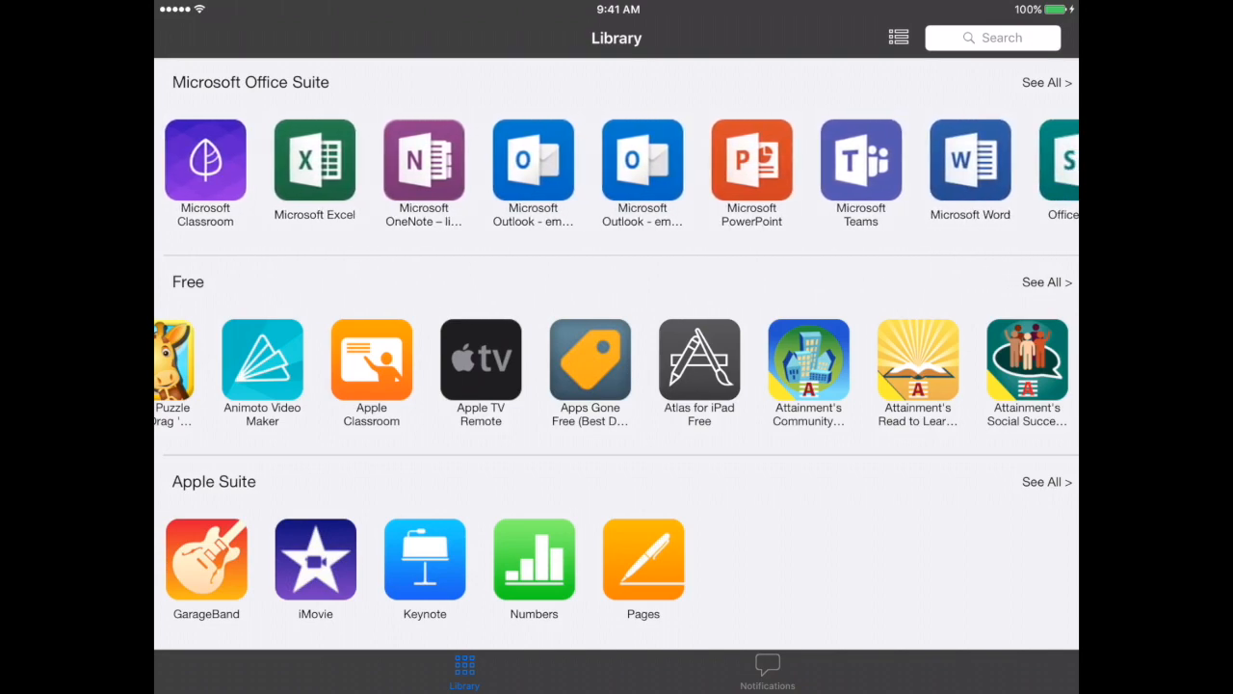
left_click(992, 37)
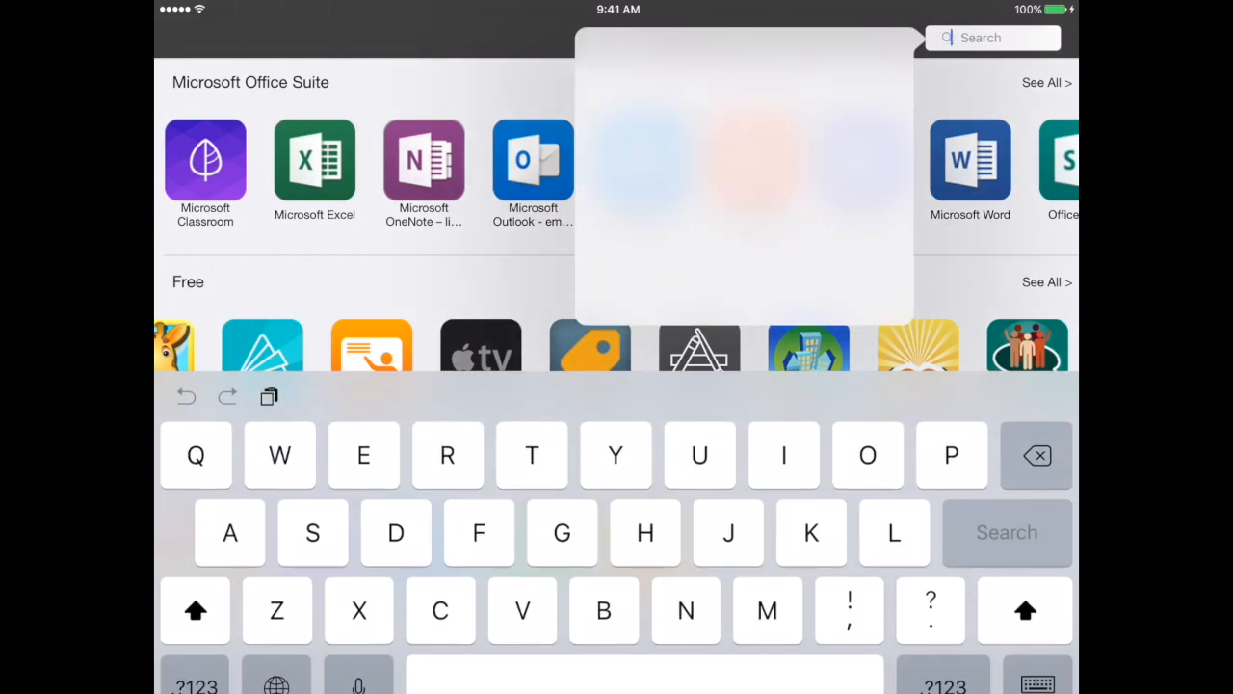
type("Word")
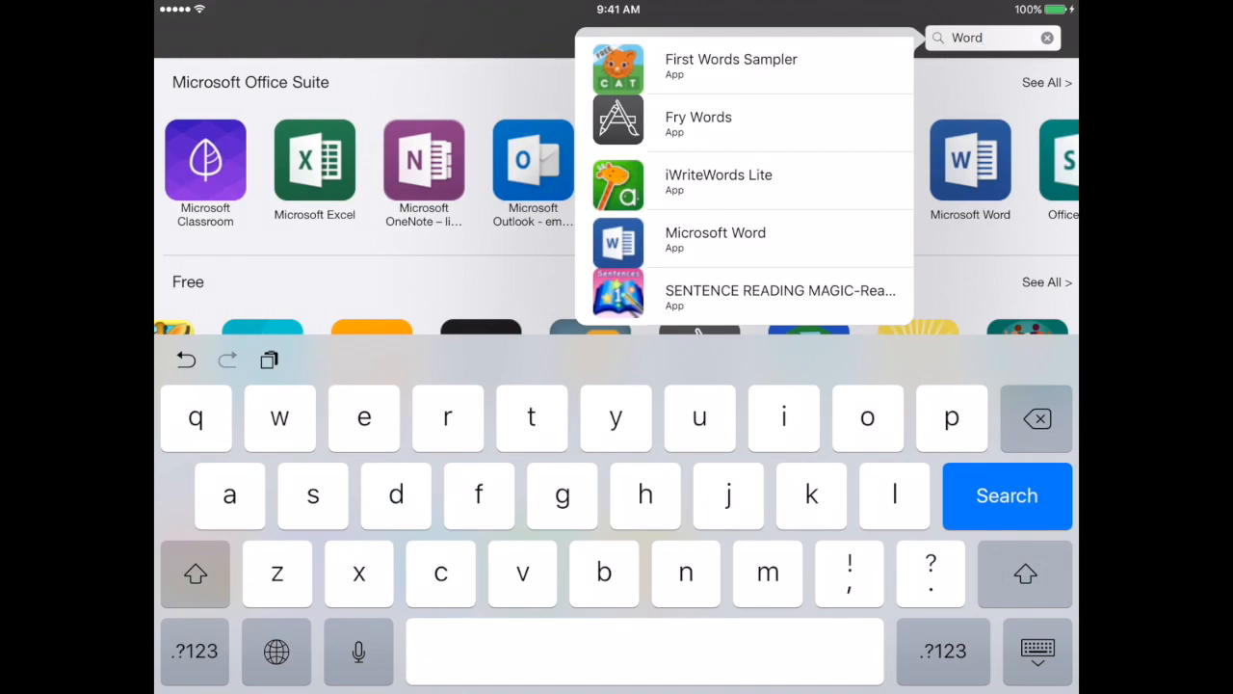
left_click(715, 239)
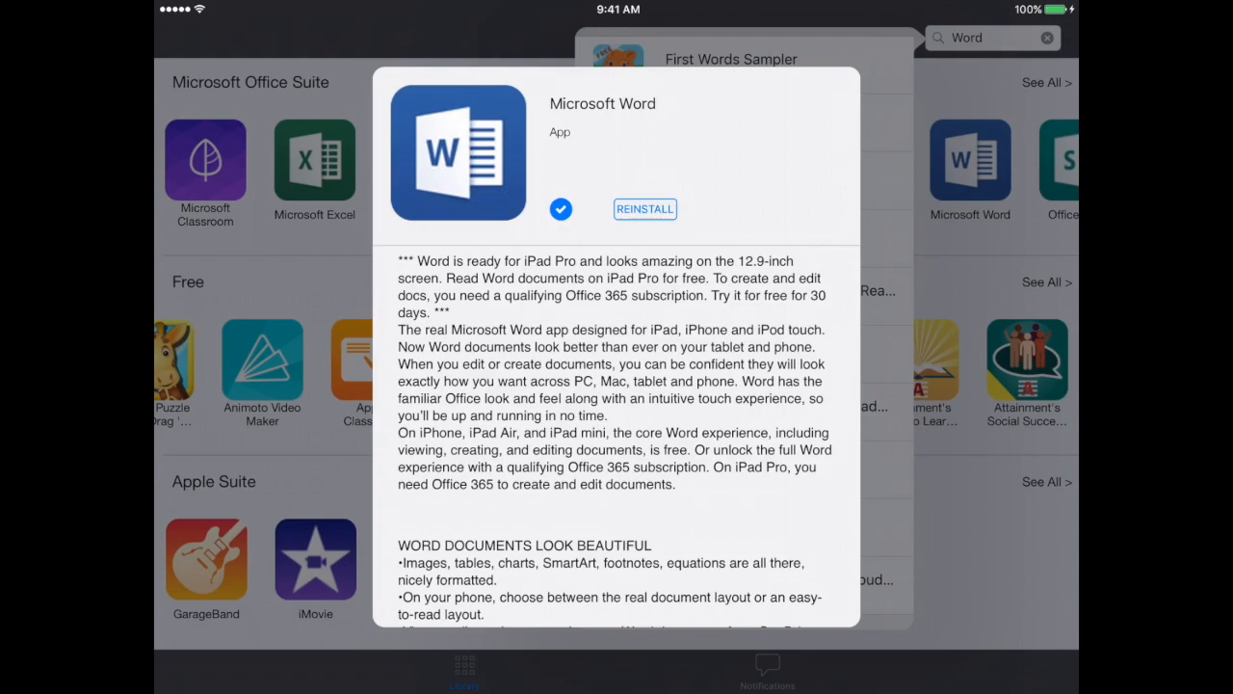
Step: Reinstall Microsoft Word from its Self Service page, confirming the Reinstall alert
left_click(645, 209)
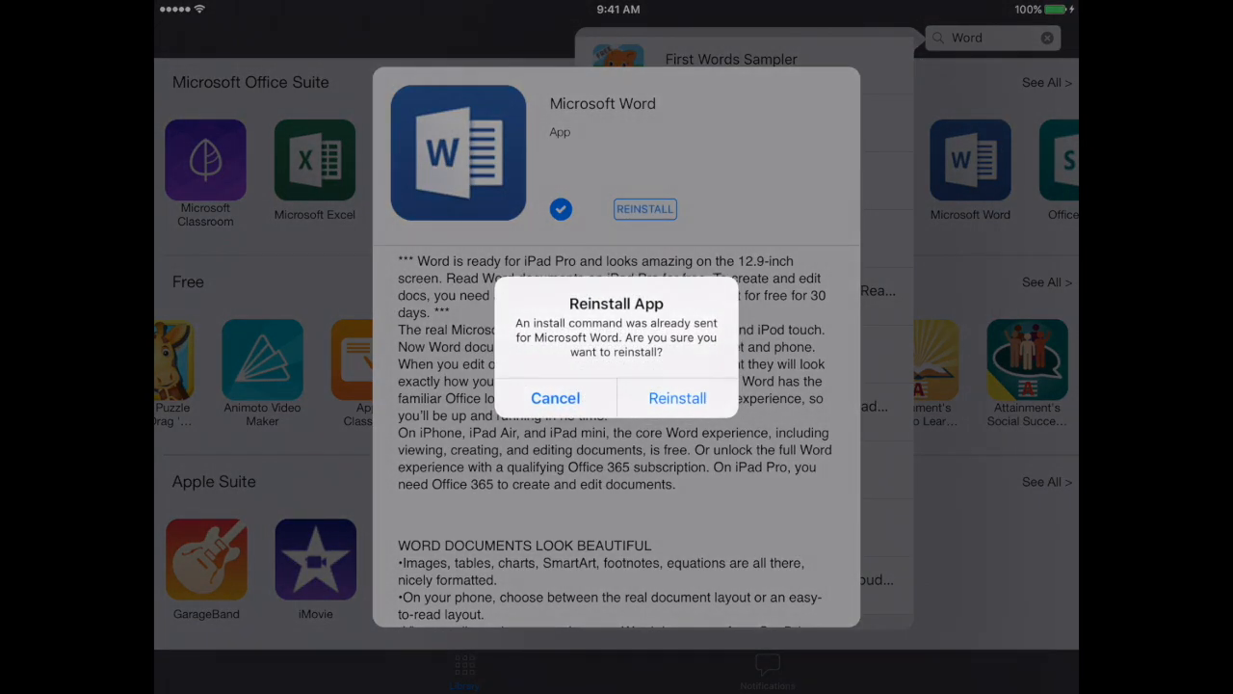
left_click(677, 398)
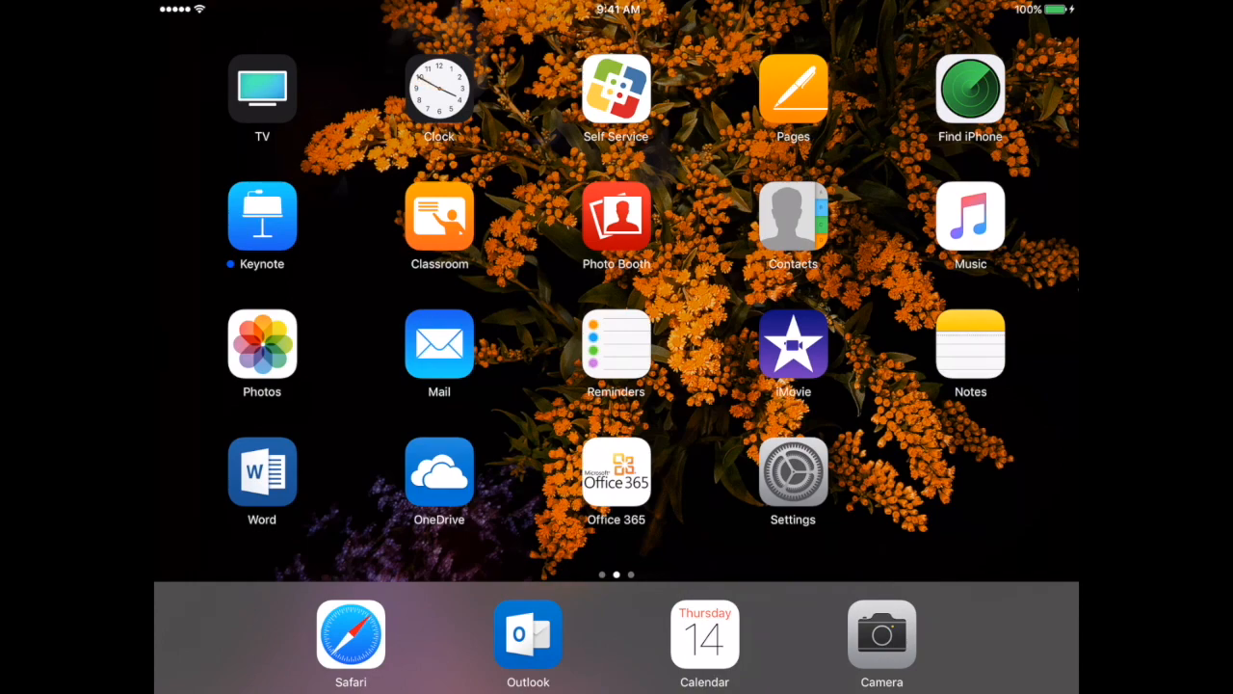
Step: Go to the home screen page with Office 365 and Utilities folders and make icons jiggle
scroll("left", 3)
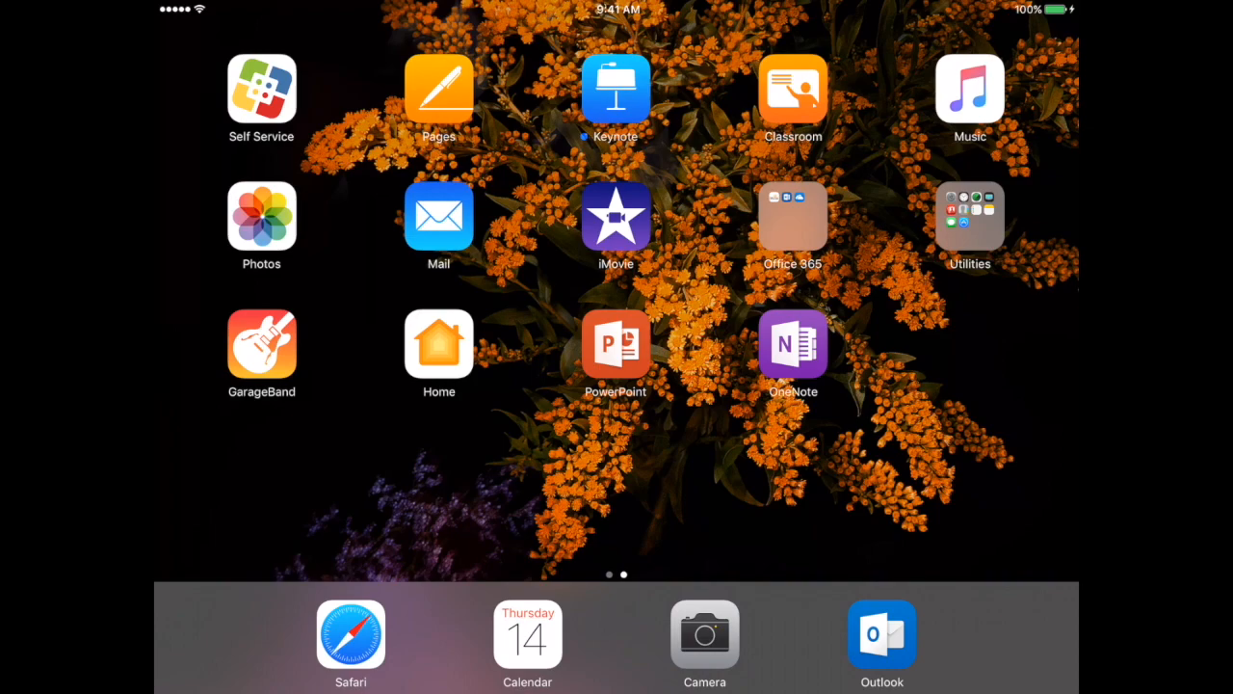
left_click(793, 216)
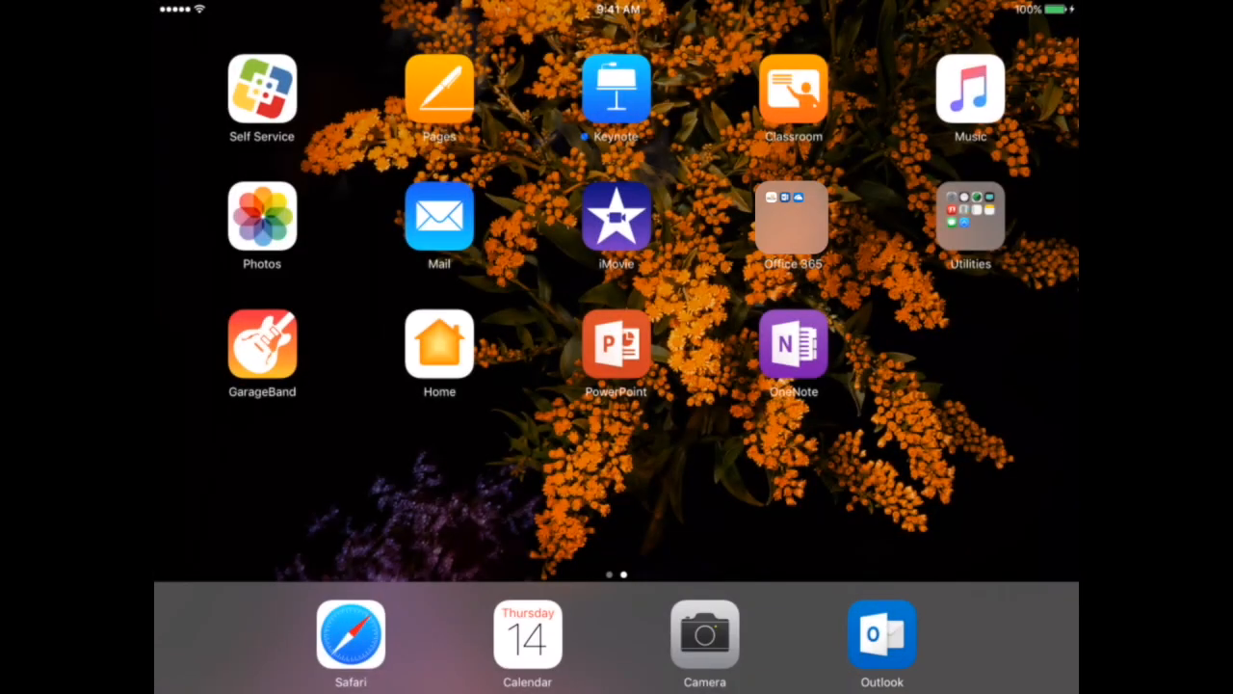
left_click(969, 216)
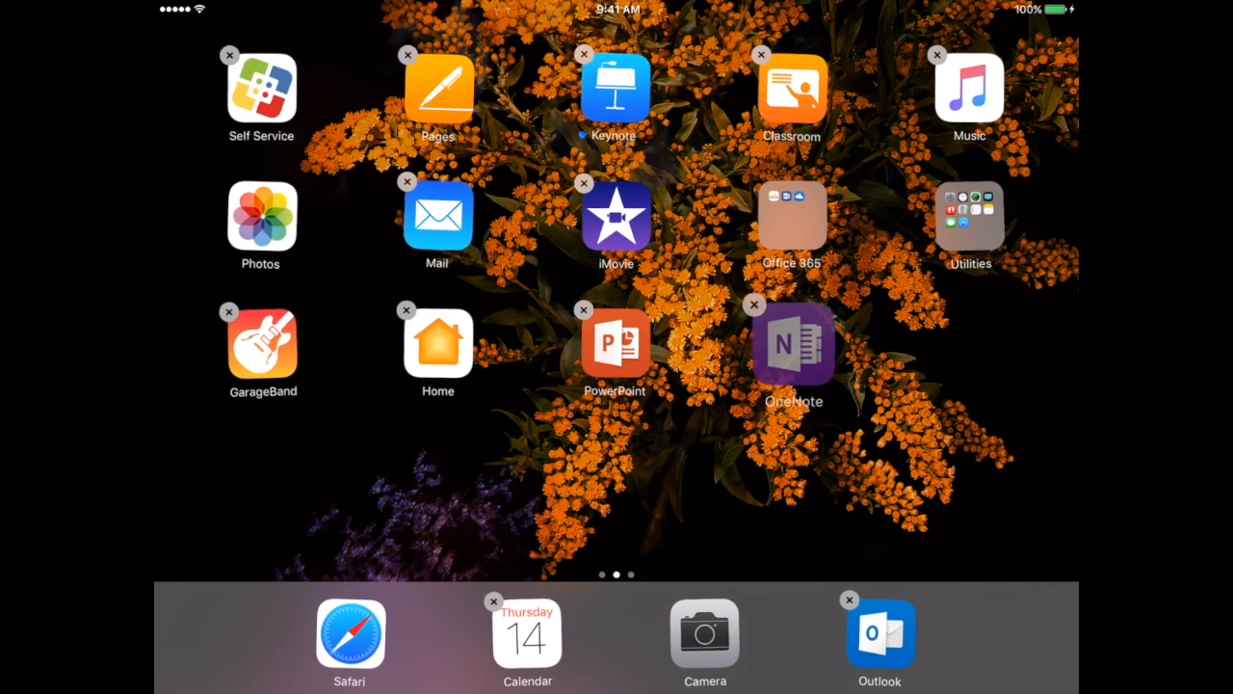
Step: Move OneNote and PowerPoint into the Office 365 folder, then drag GarageBand toward iMovie
left_click_drag(794, 345, 793, 216)
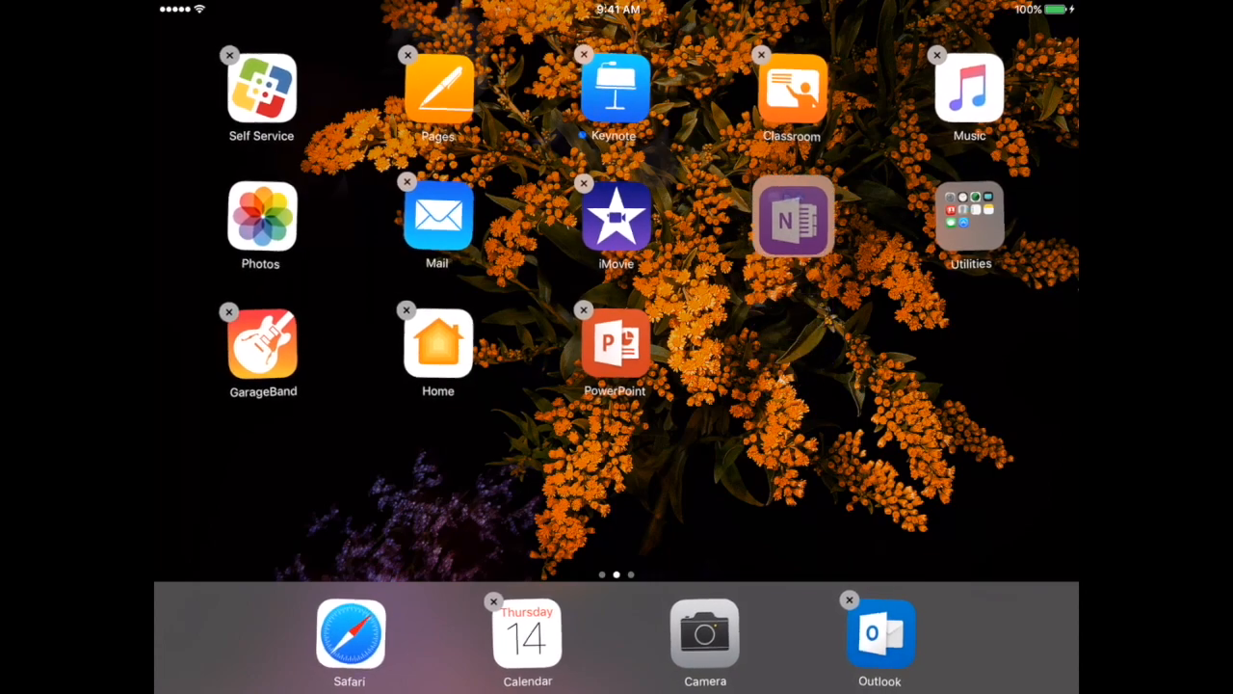
left_click(793, 218)
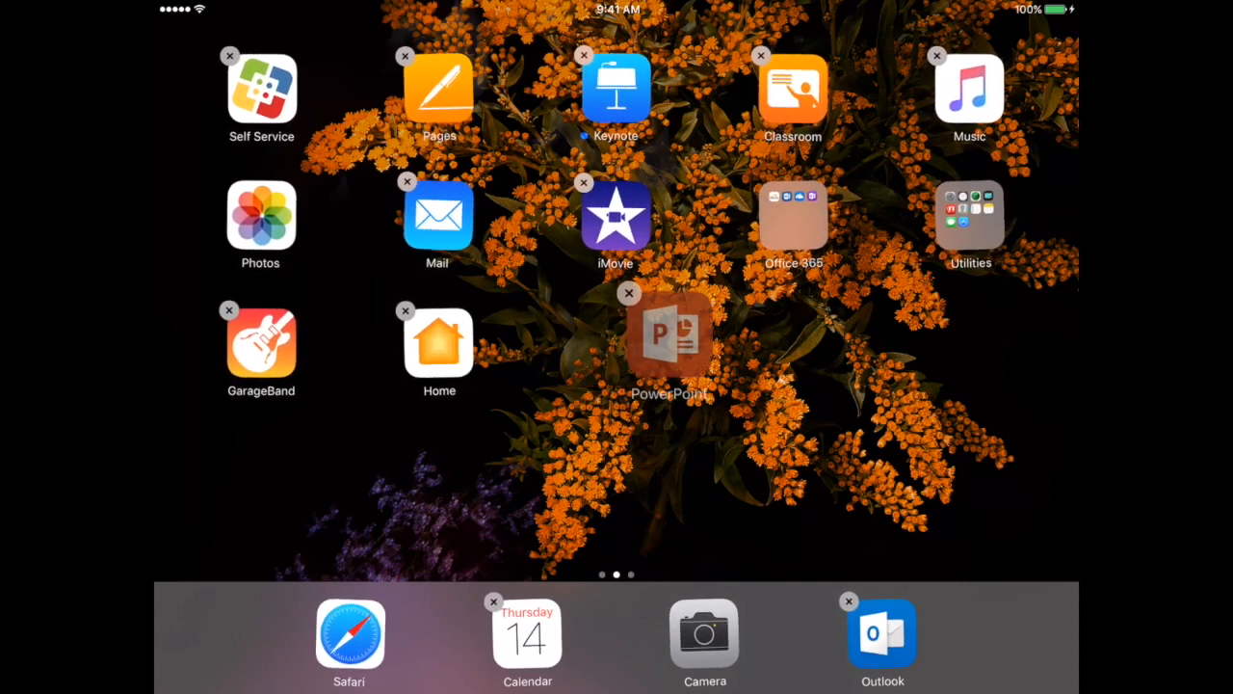
left_click(629, 292)
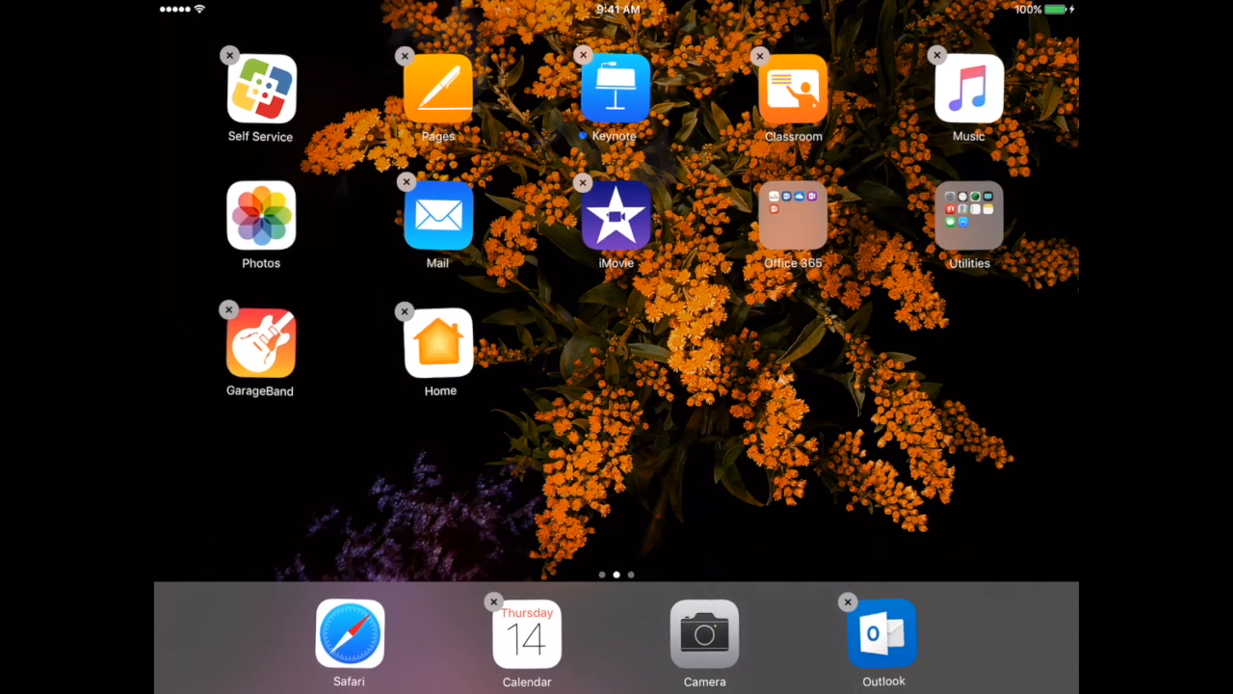
left_click_drag(259, 347, 632, 328)
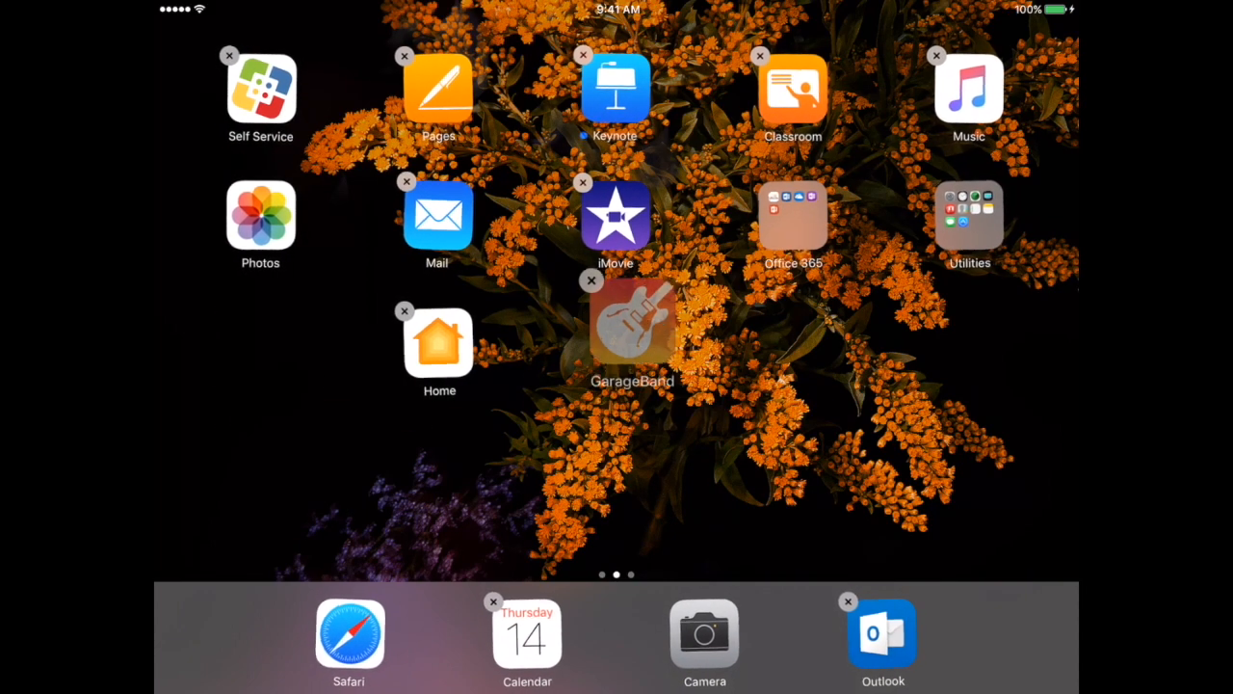
Step: Group GarageBand with iMovie into a new folder named 'Presentations'
left_click(968, 93)
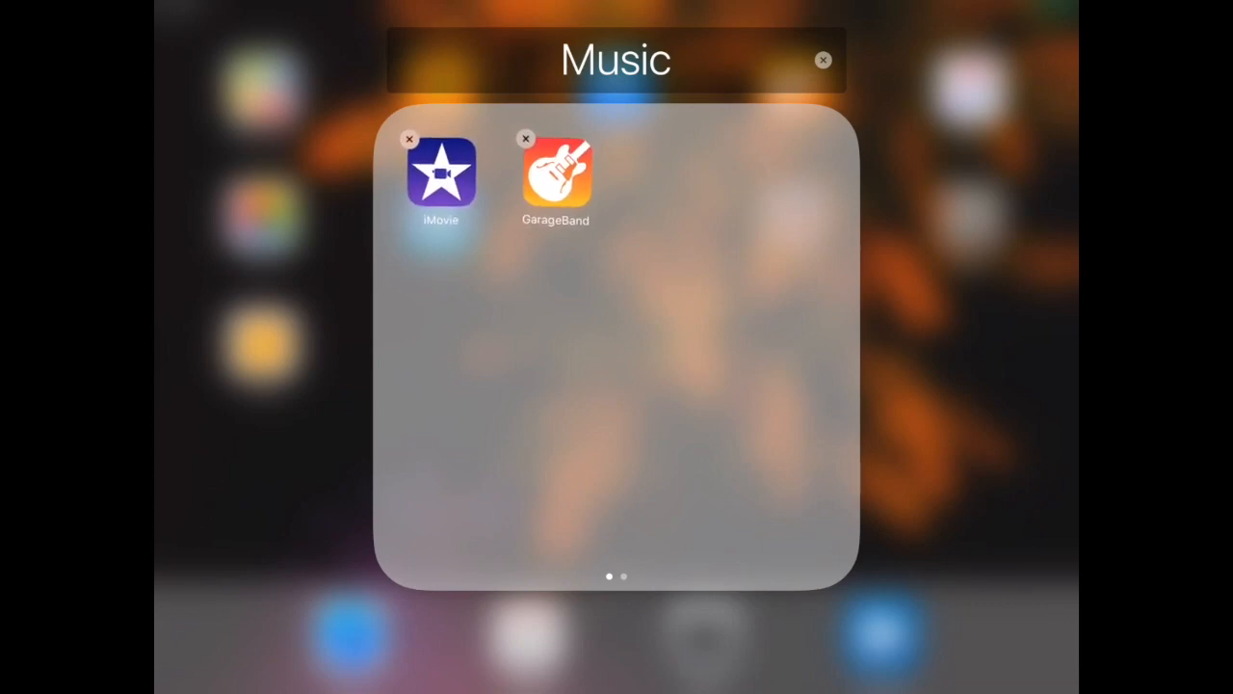
left_click(617, 59)
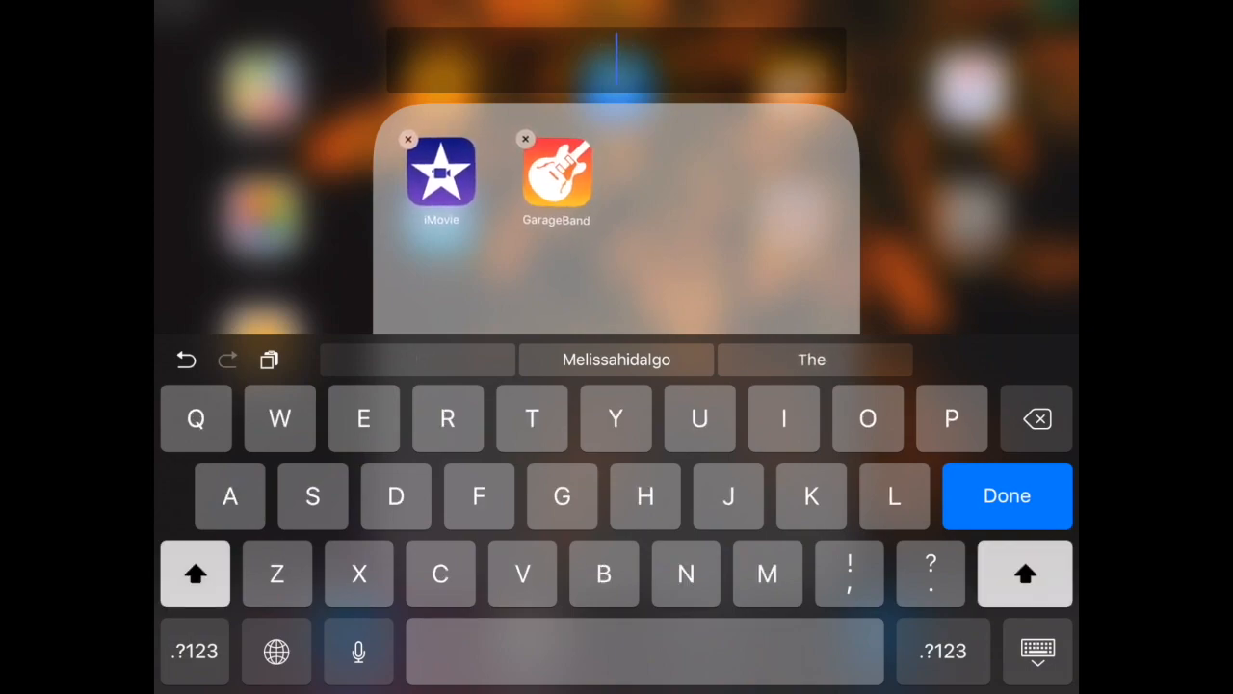
type("Pre")
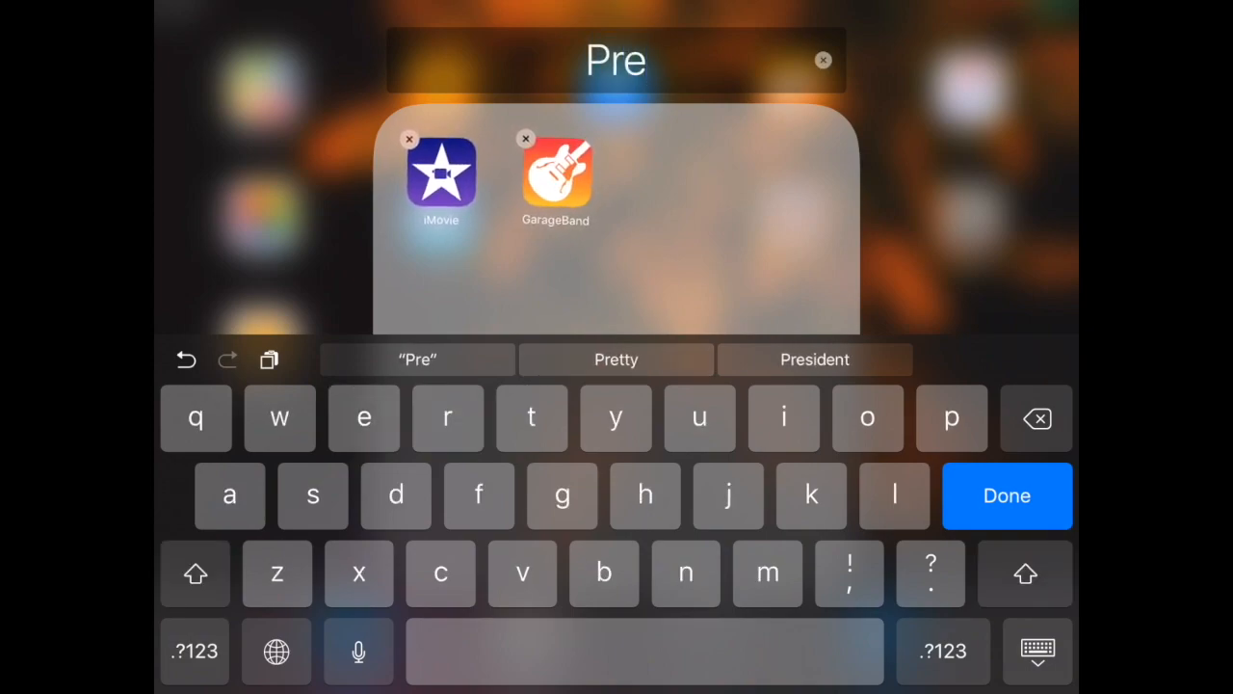
type("sentati")
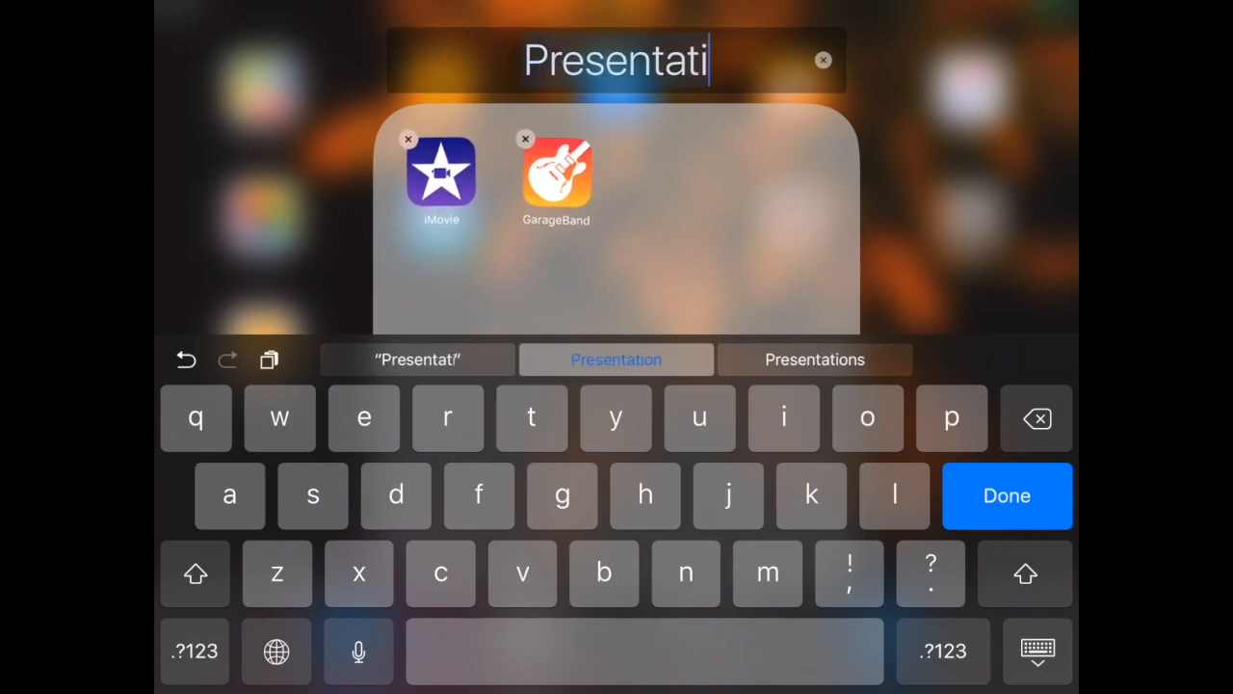
left_click(814, 359)
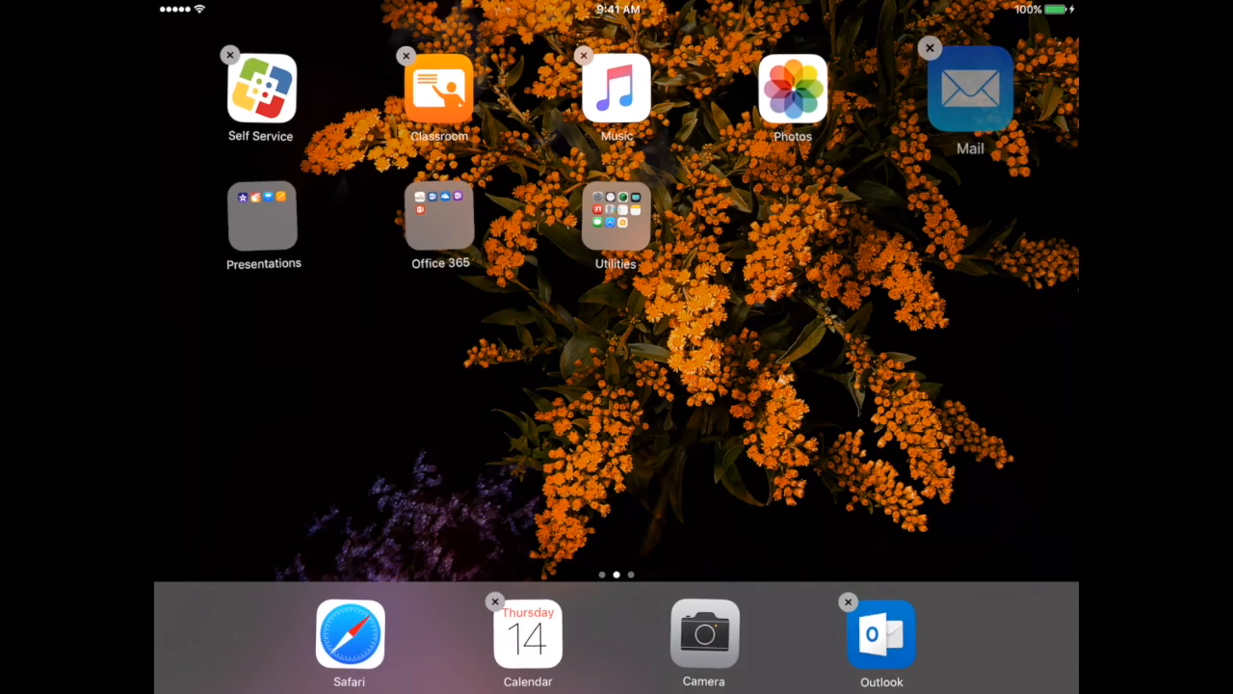
Step: Put Mail into a folder, arrange the Presentations folder in the top row, and view Office 365
left_click_drag(971, 96, 631, 216)
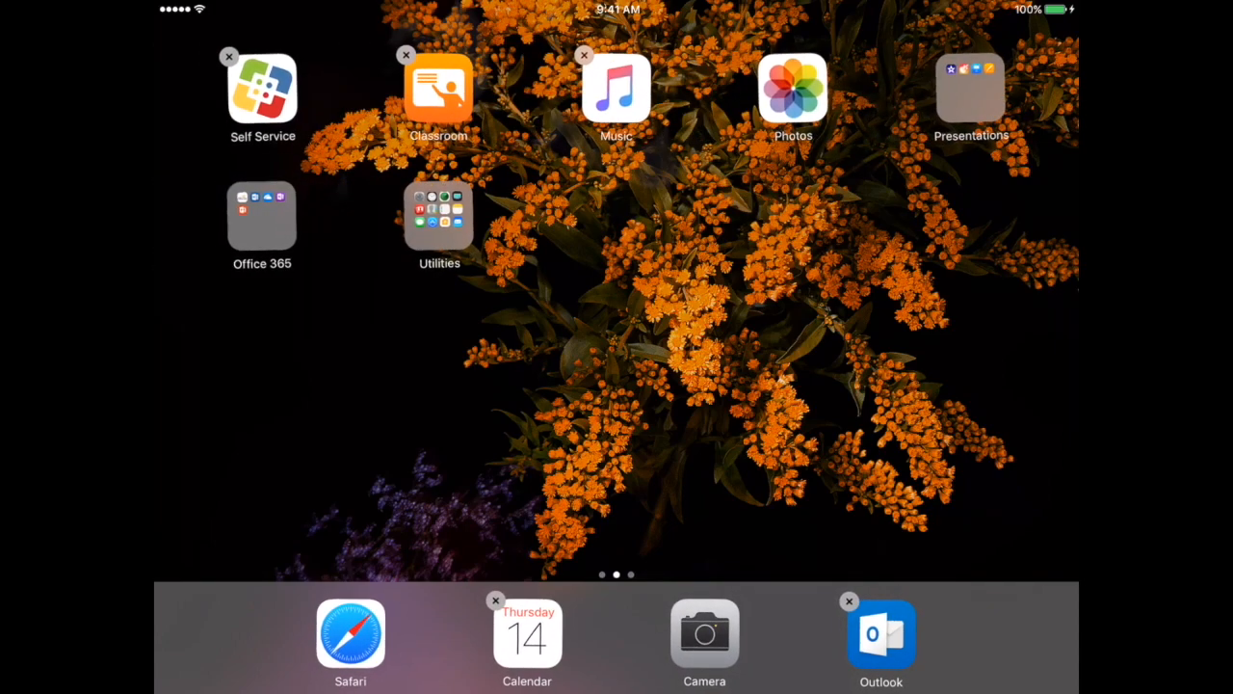
left_click(262, 217)
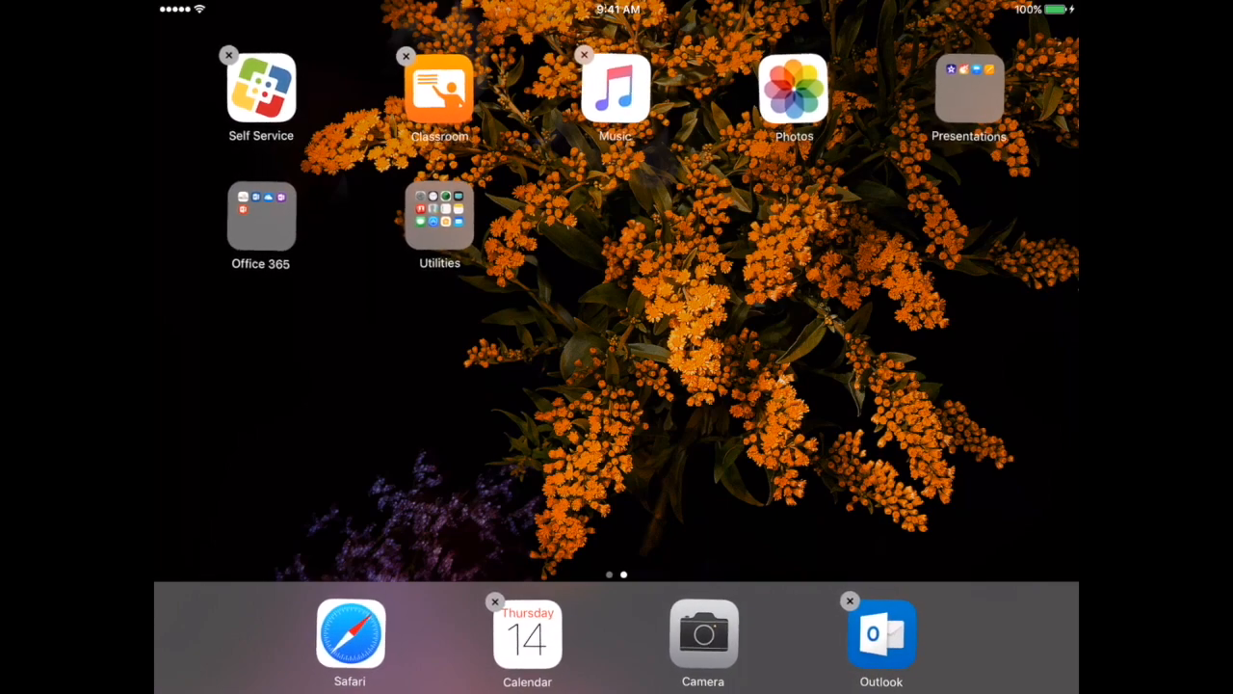
left_click(975, 93)
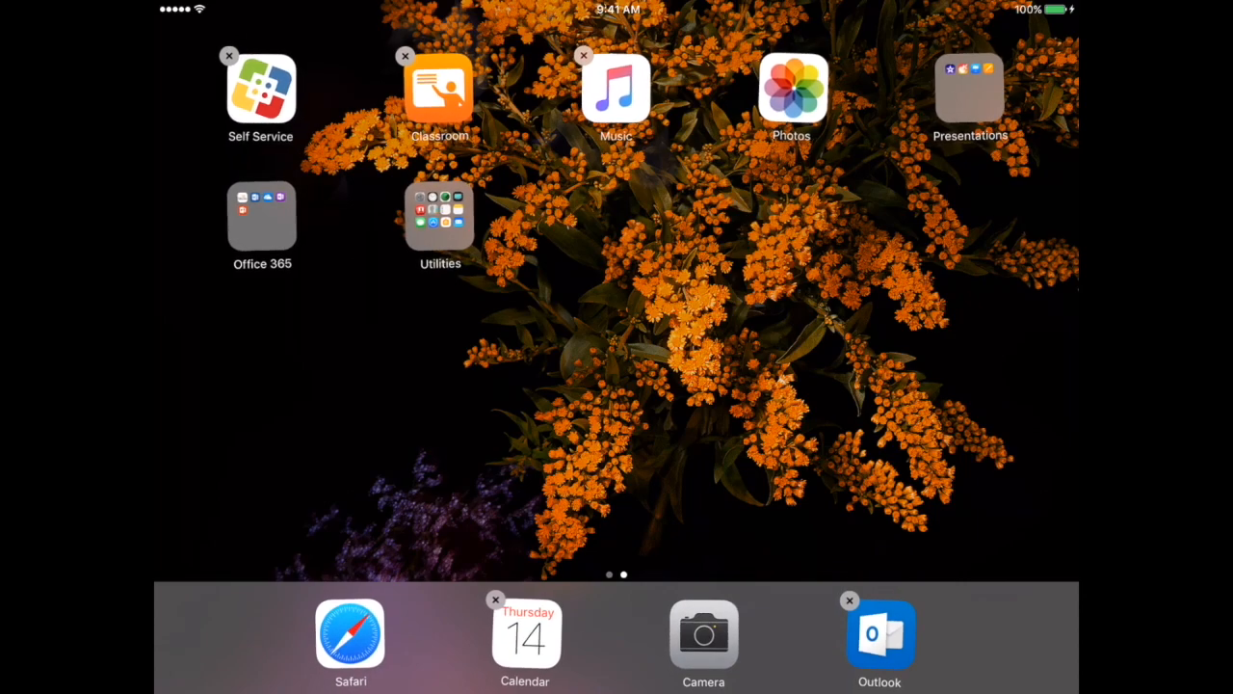
left_click(262, 214)
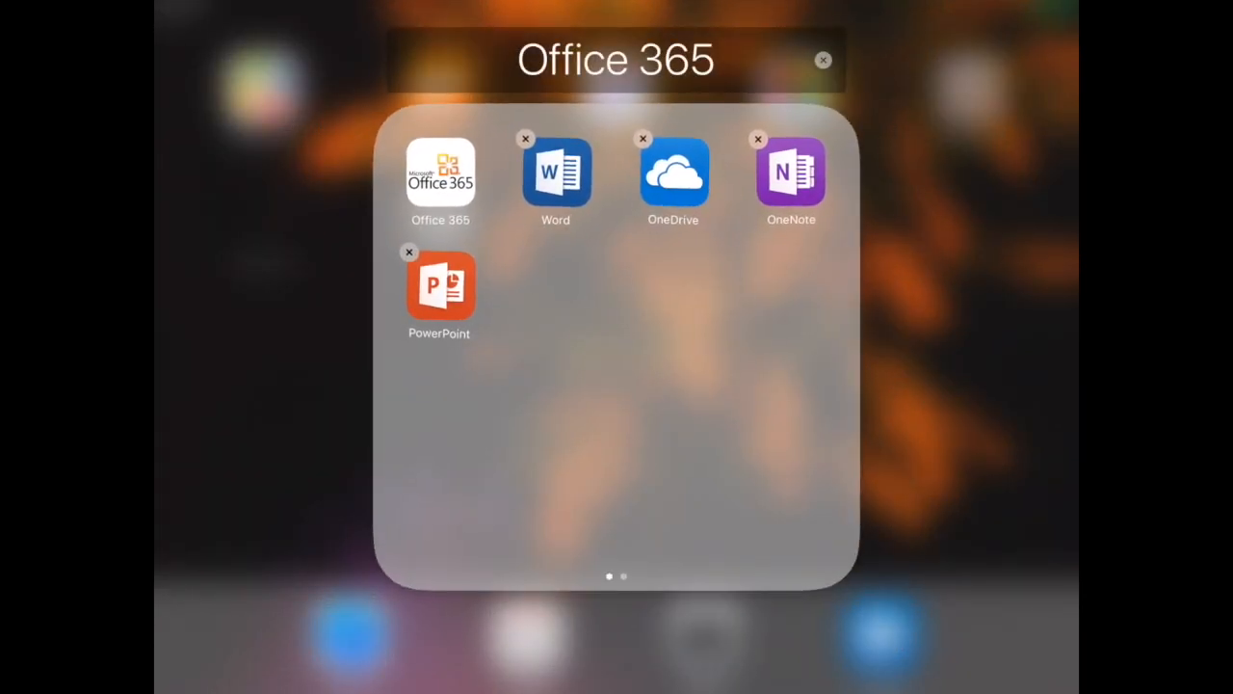